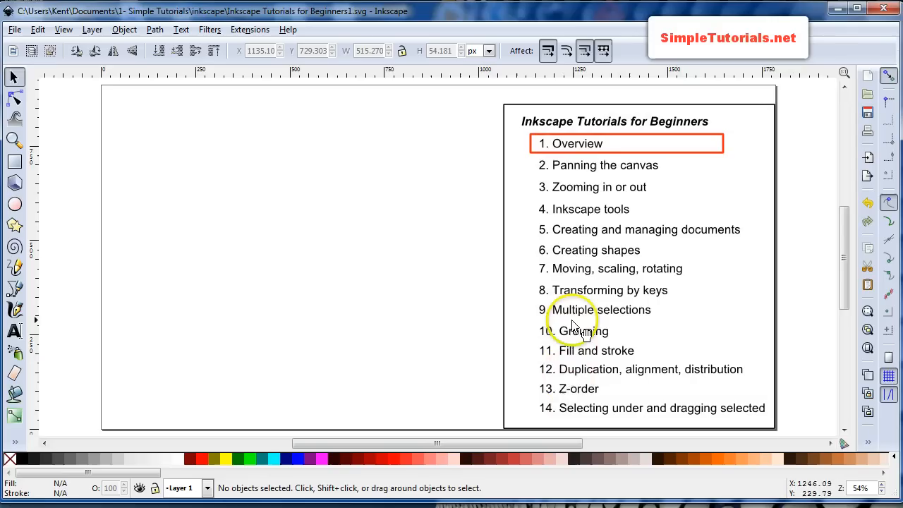
mouse_move(110, 158)
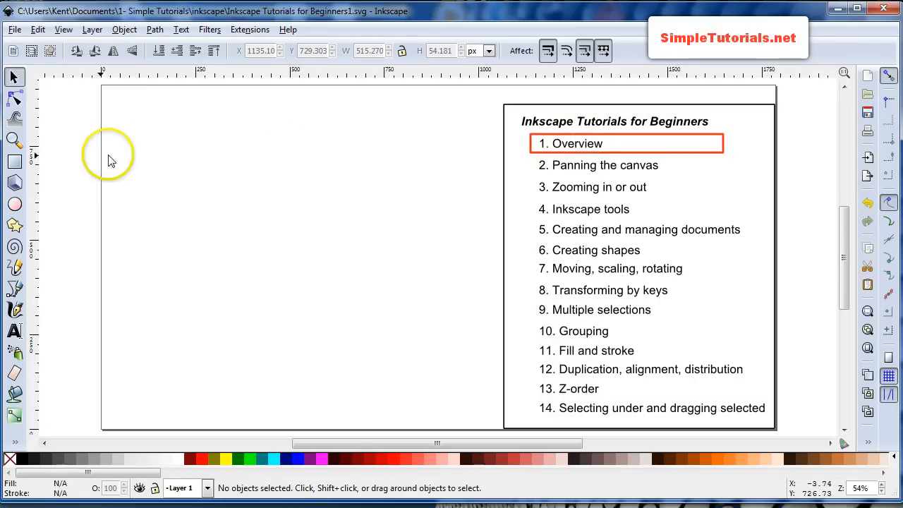
mouse_move(79, 164)
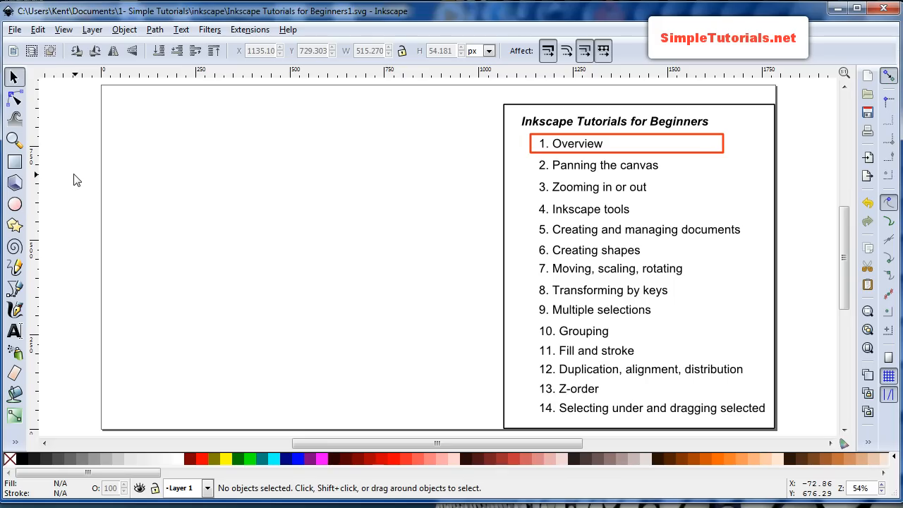
mouse_move(288, 29)
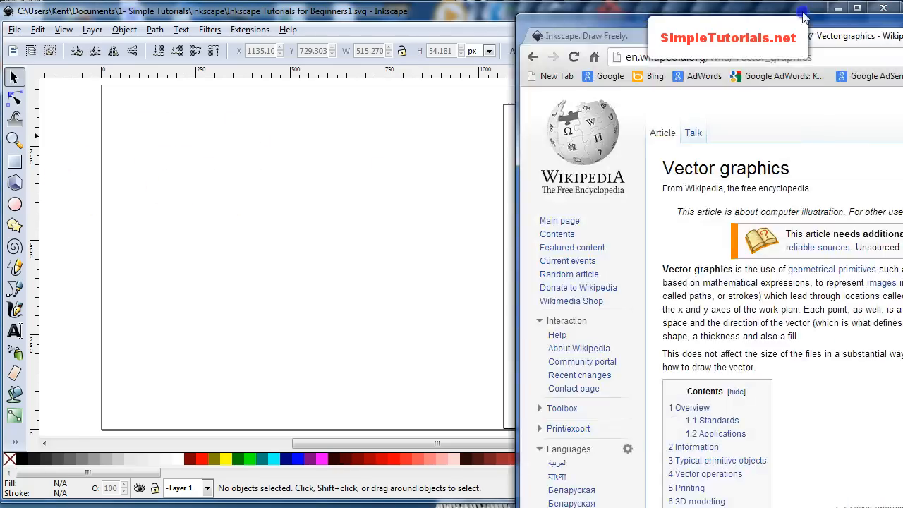
- Maximize the Chrome window showing the Wikipedia 'Vector graphics' article
click(832, 9)
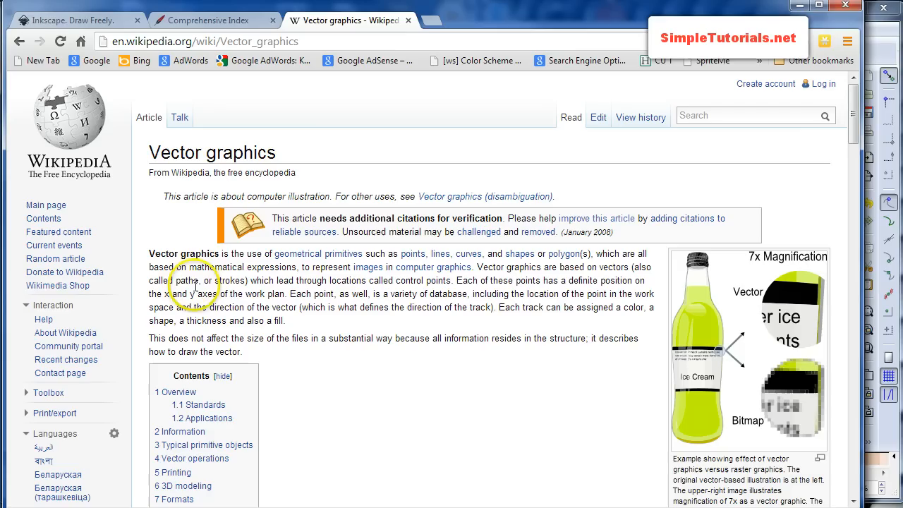
mouse_move(327, 260)
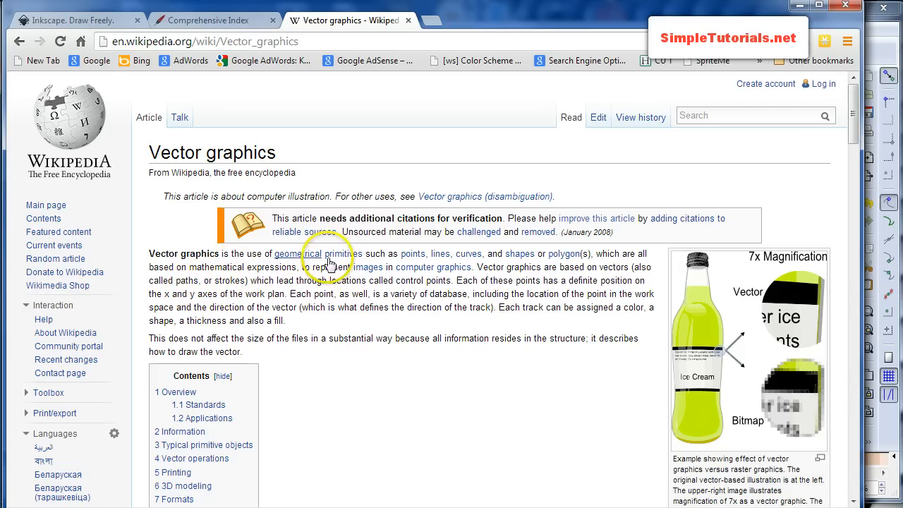
mouse_move(365, 267)
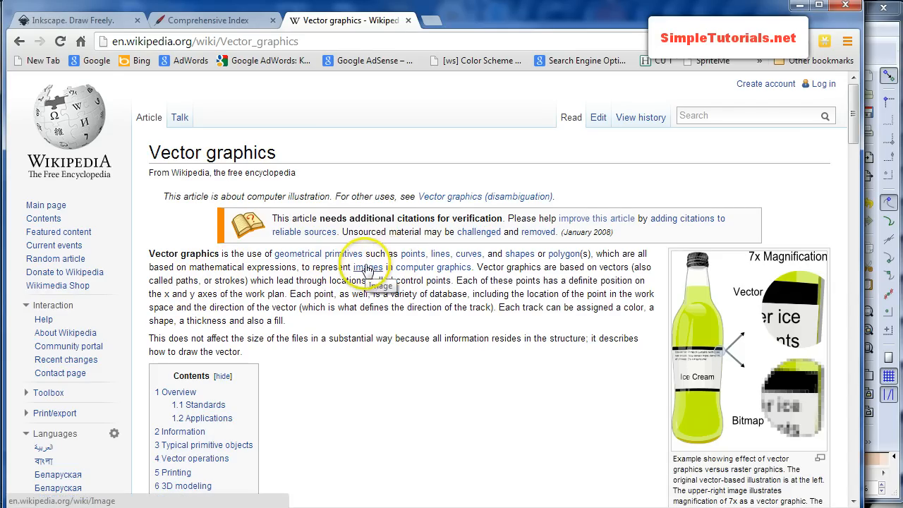
mouse_move(443, 268)
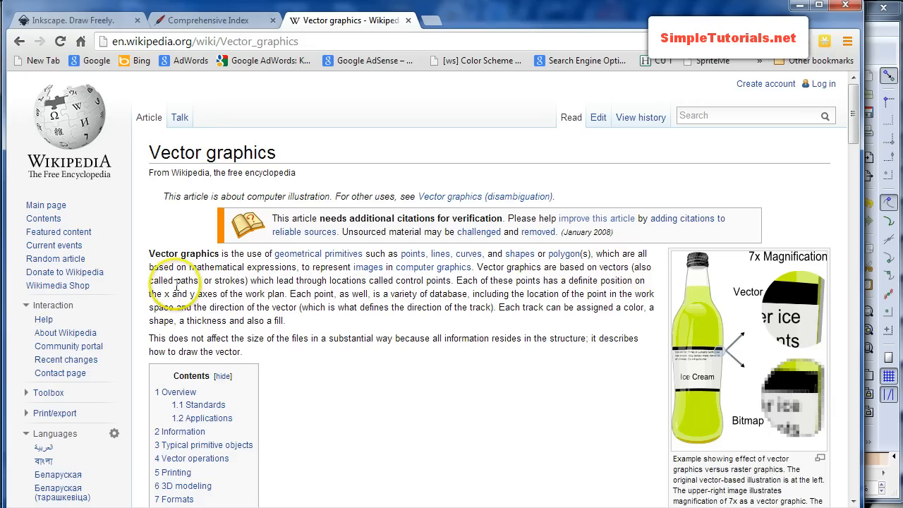
mouse_move(285, 274)
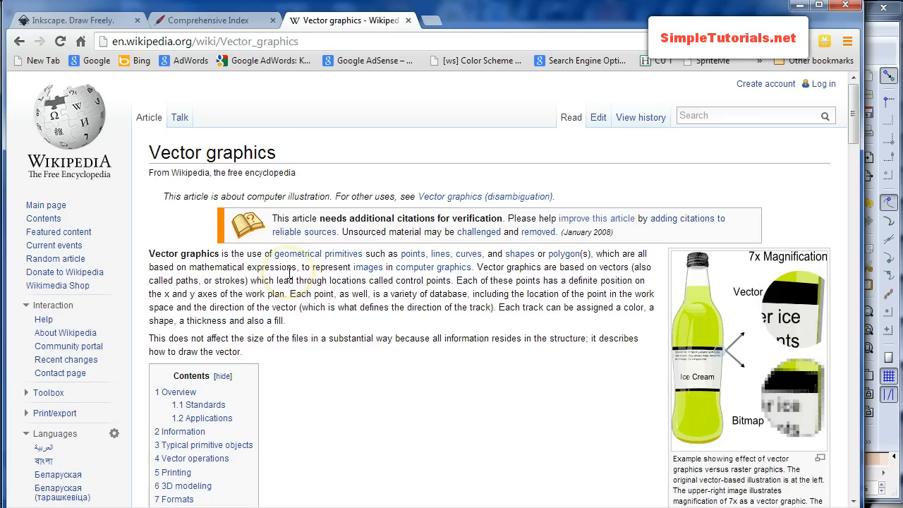
mouse_move(740, 364)
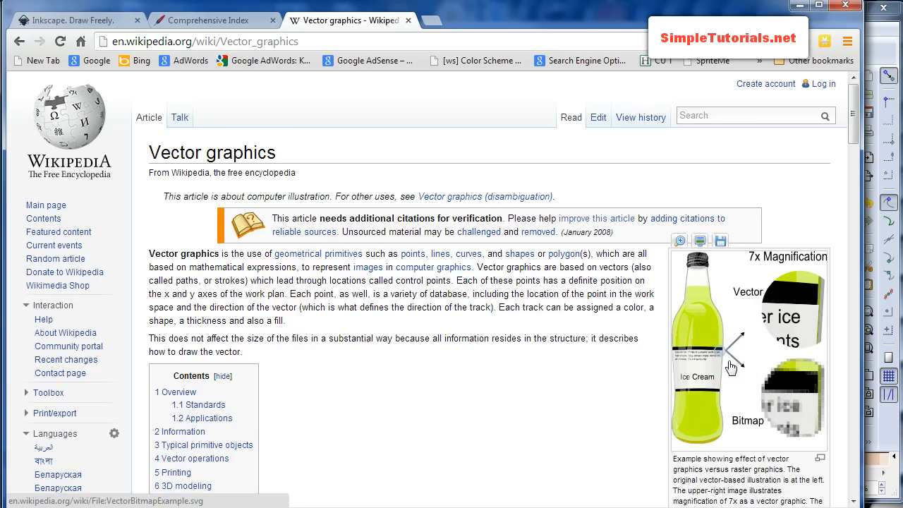
- Show the File:VectorBitmapExample.svg page and its magnified vector-versus-bitmap illustration
click(725, 365)
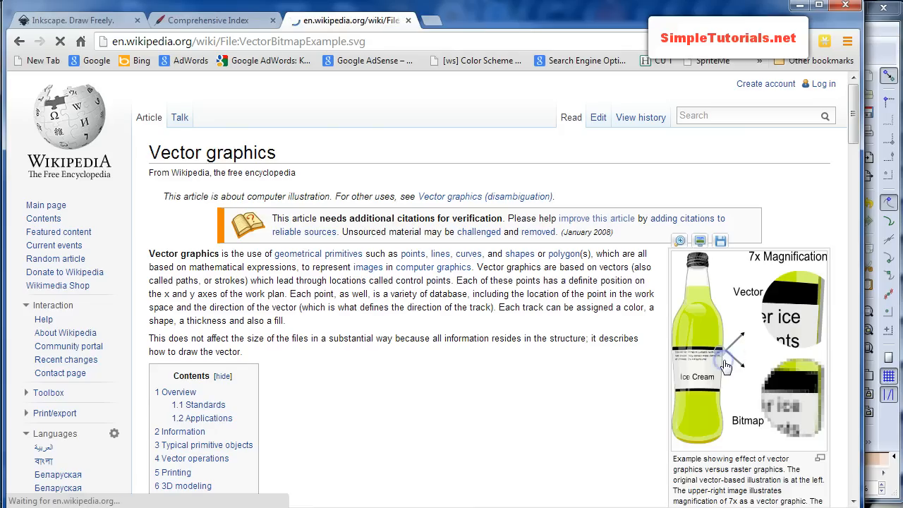
click(726, 365)
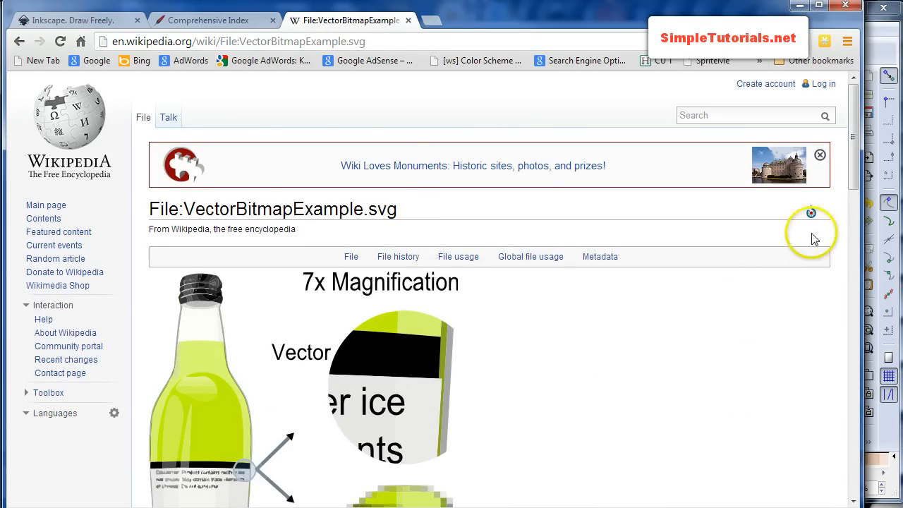
scroll(down, 3)
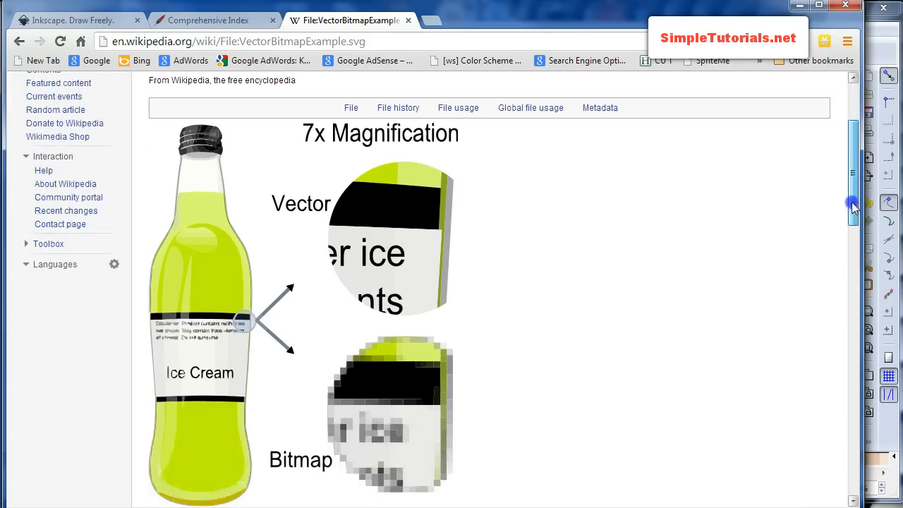
scroll(down, 3)
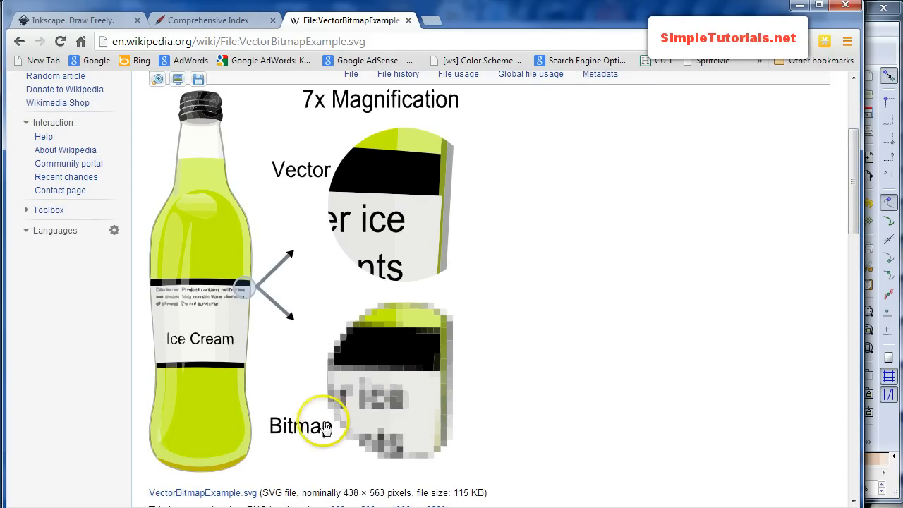
mouse_move(361, 328)
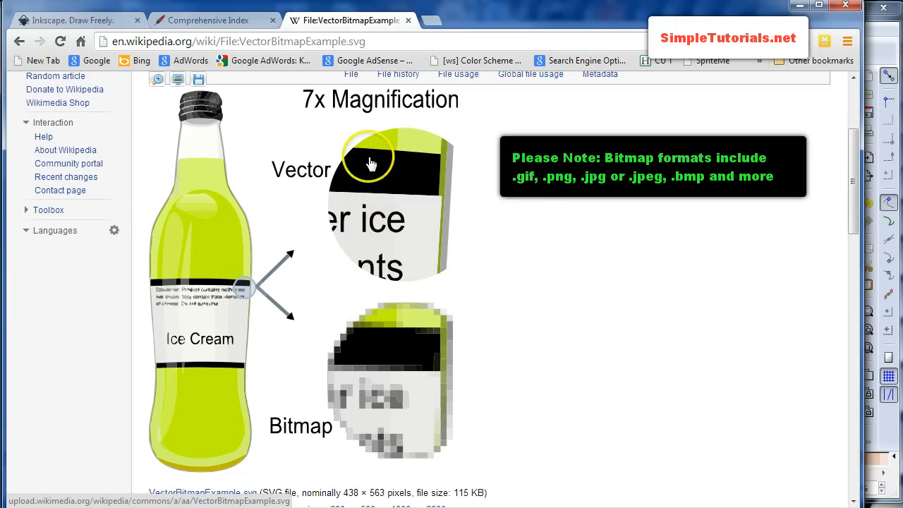
mouse_move(384, 142)
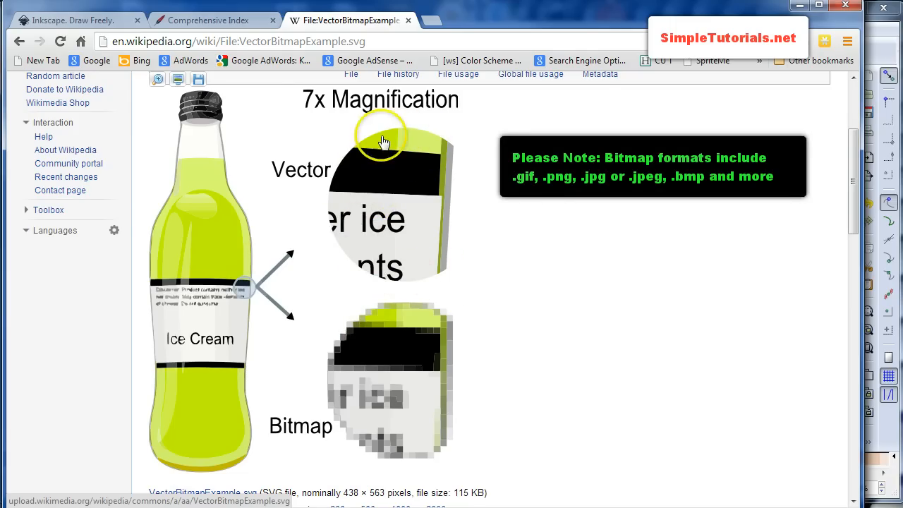
mouse_move(336, 9)
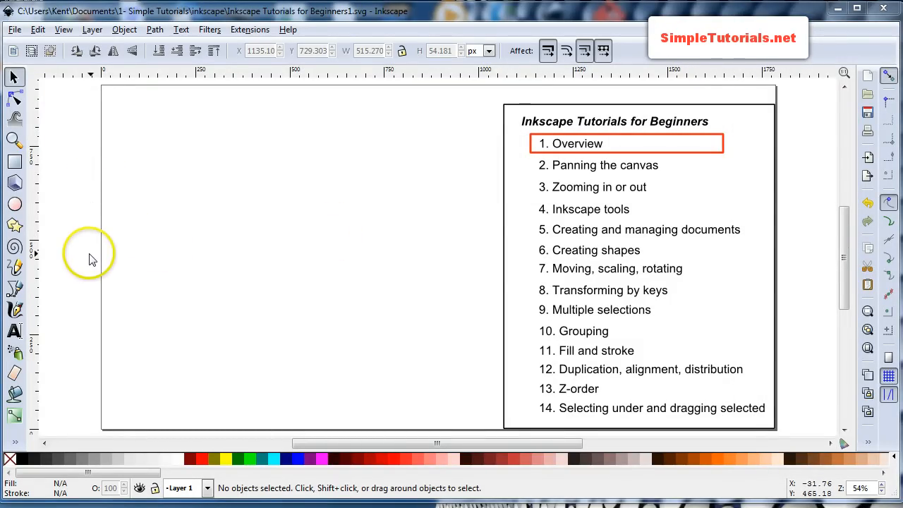
mouse_move(369, 186)
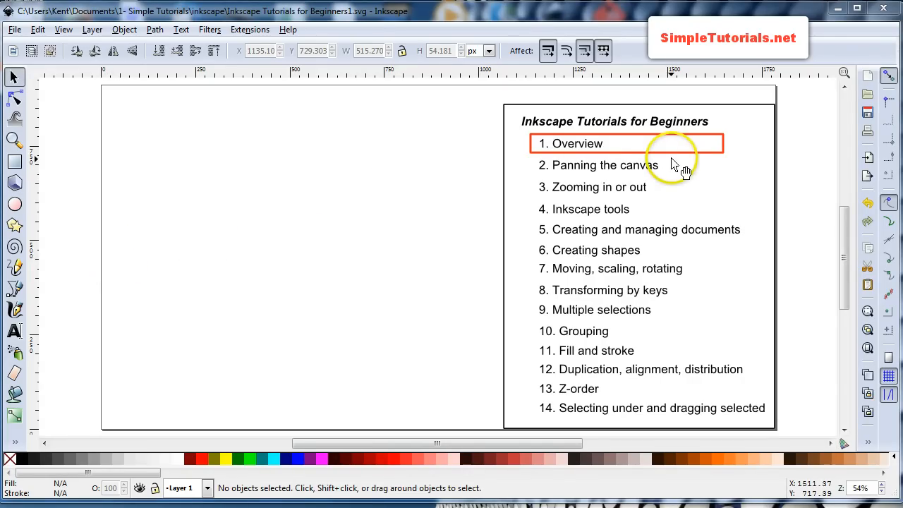
mouse_move(570, 218)
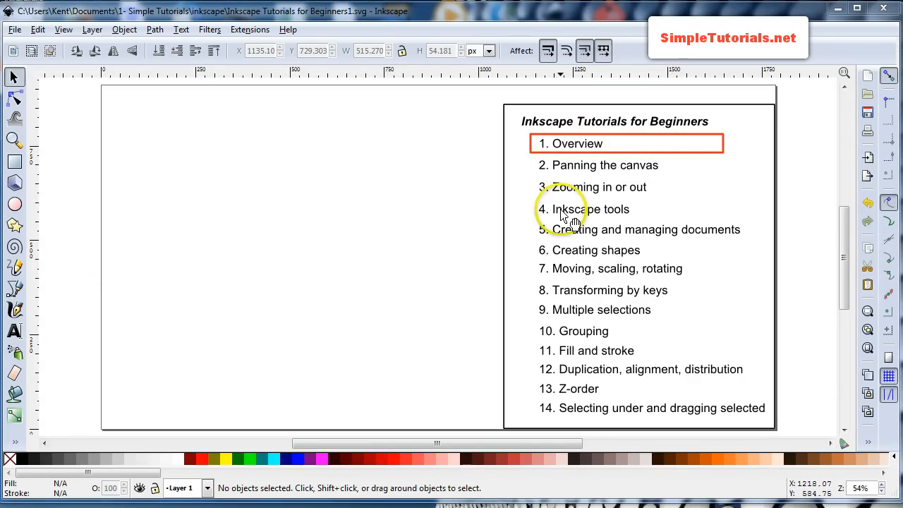
mouse_move(14, 141)
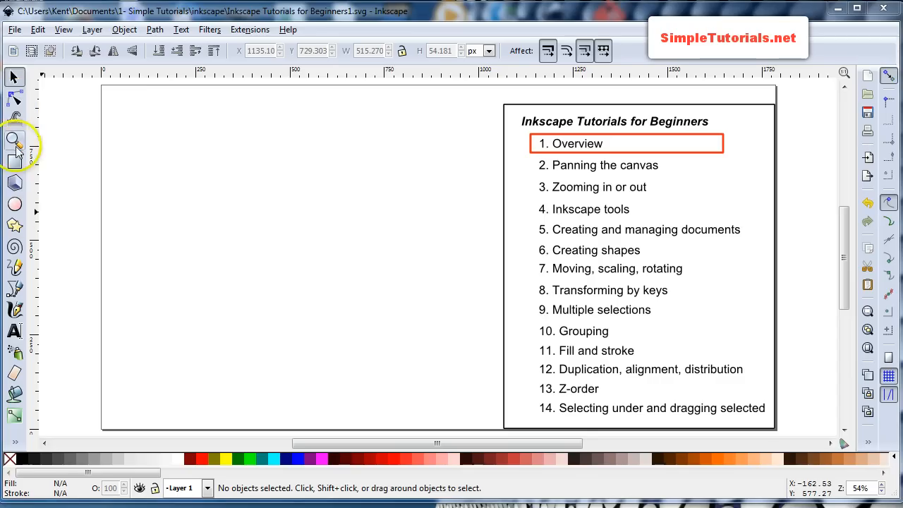
mouse_move(17, 412)
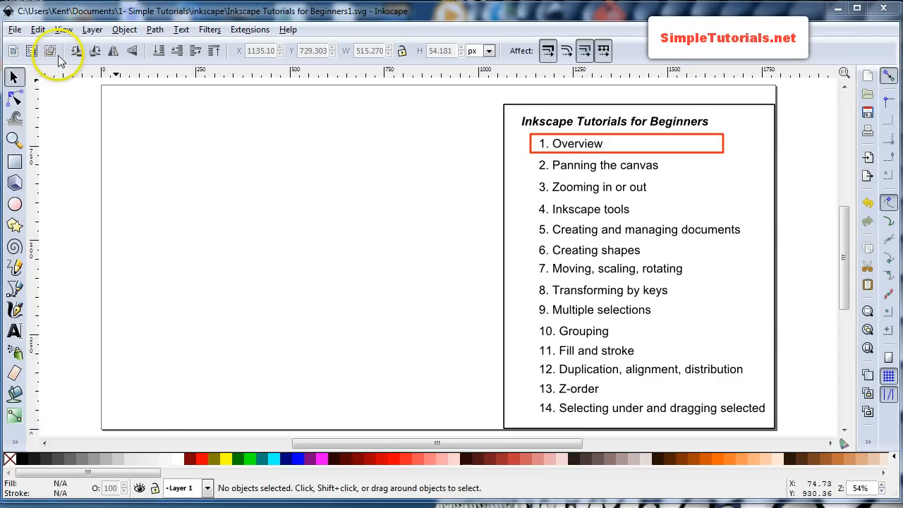
mouse_move(96, 88)
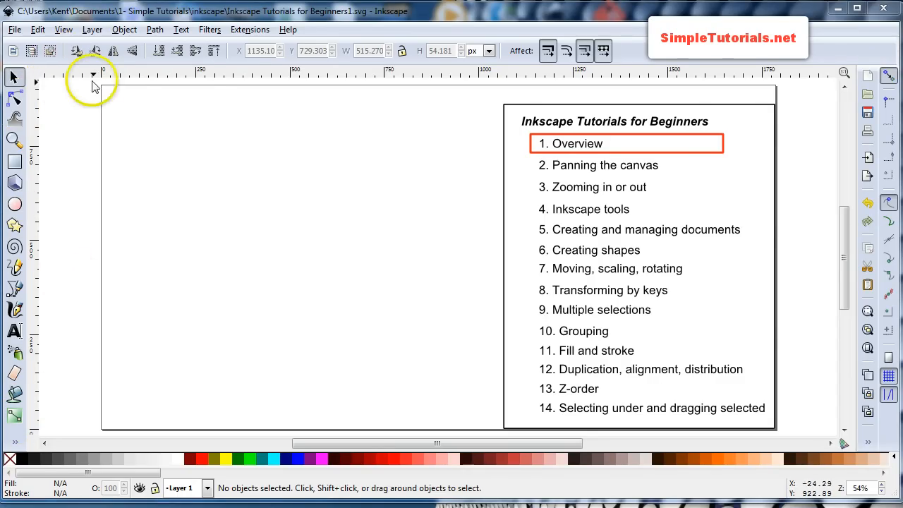
mouse_move(440, 68)
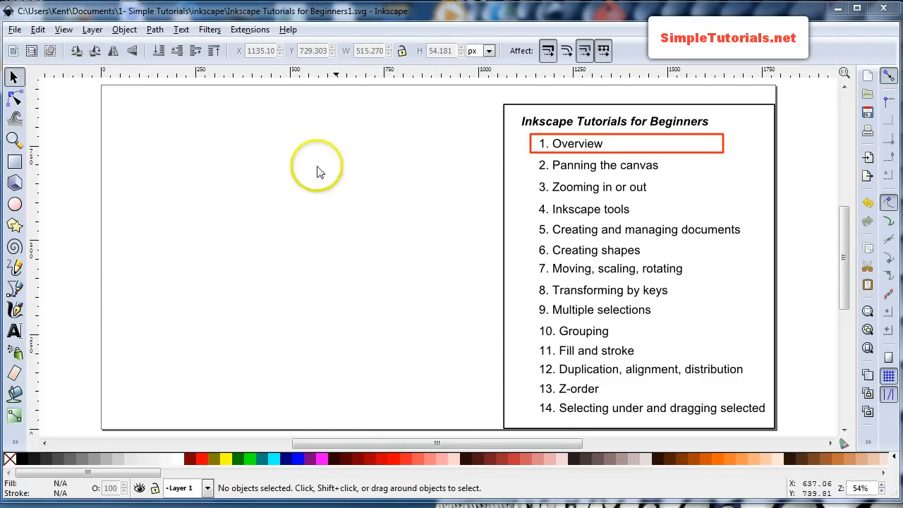
mouse_move(205, 231)
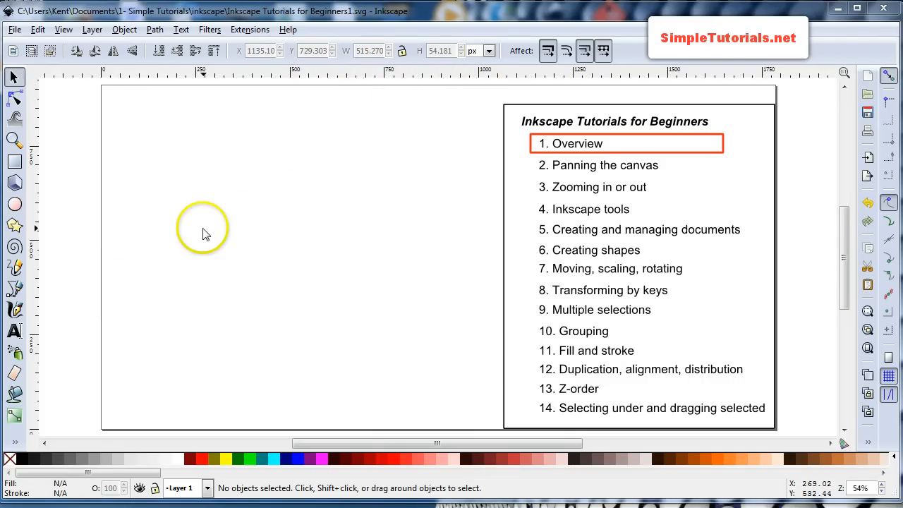
mouse_move(175, 269)
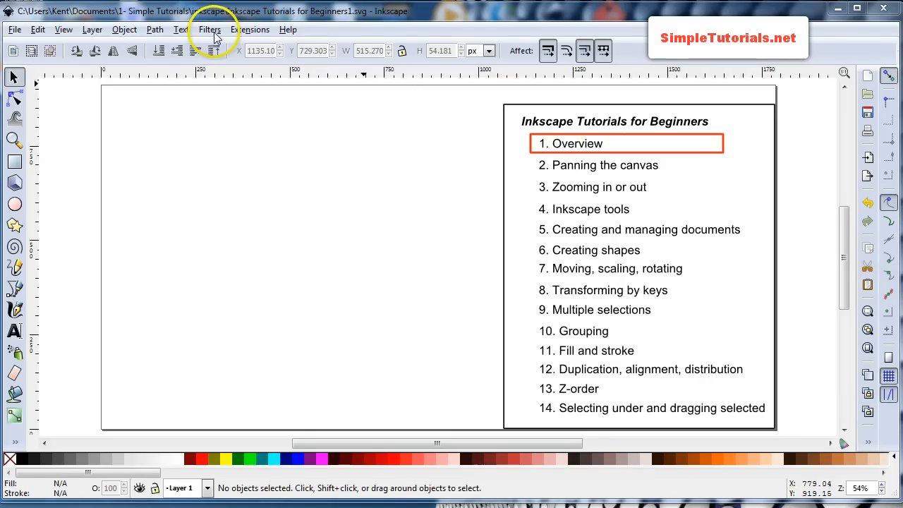
click(209, 28)
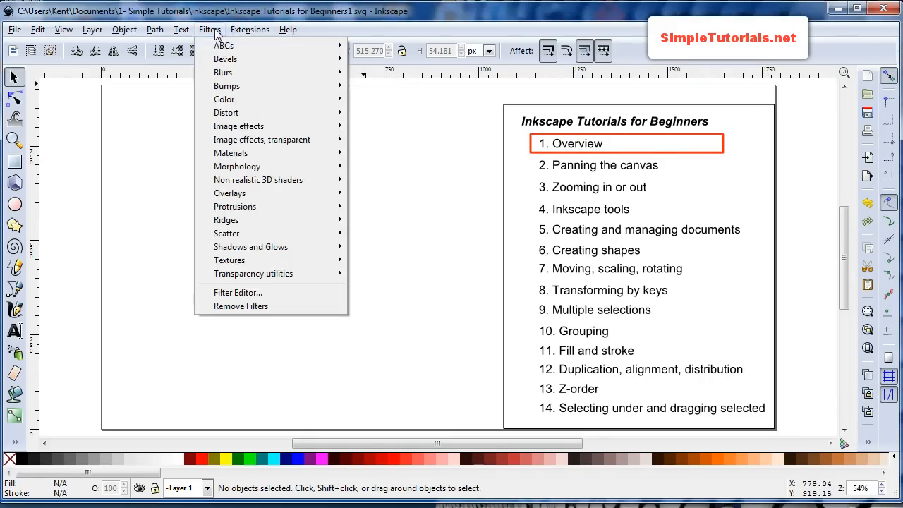
click(180, 28)
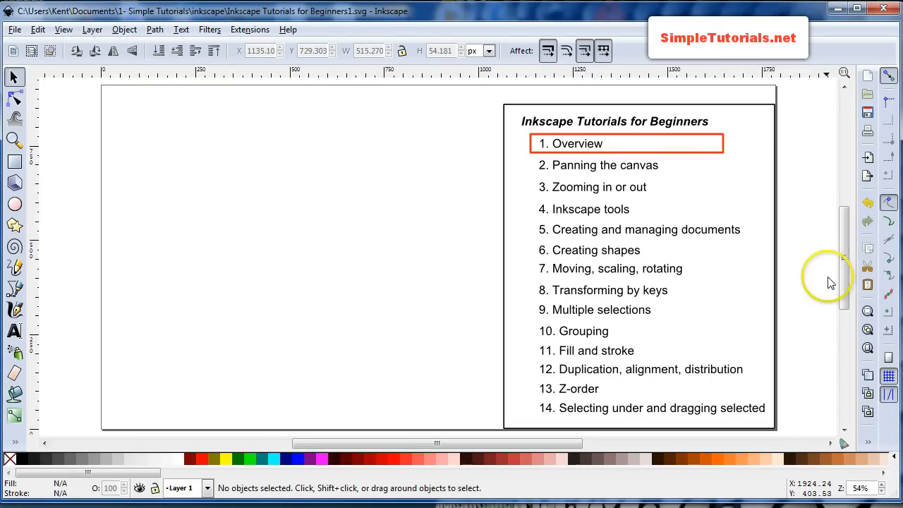
mouse_move(872, 110)
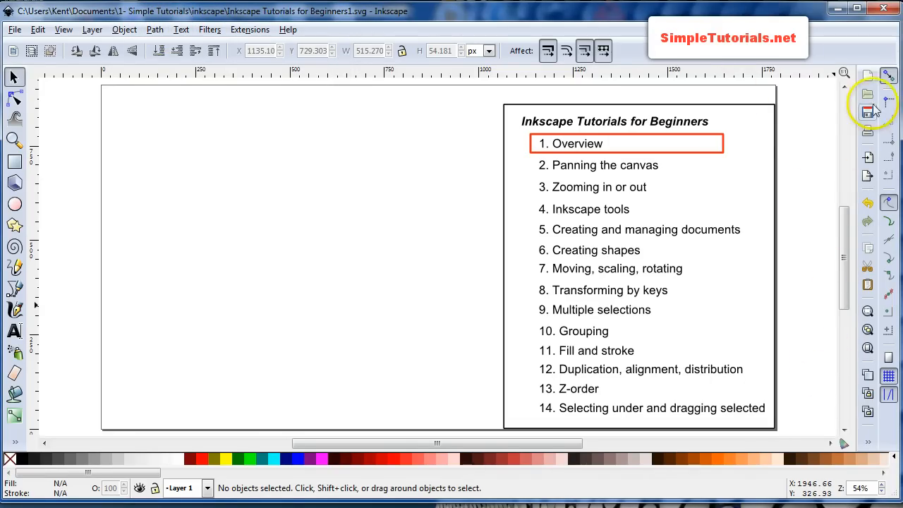
mouse_move(886, 360)
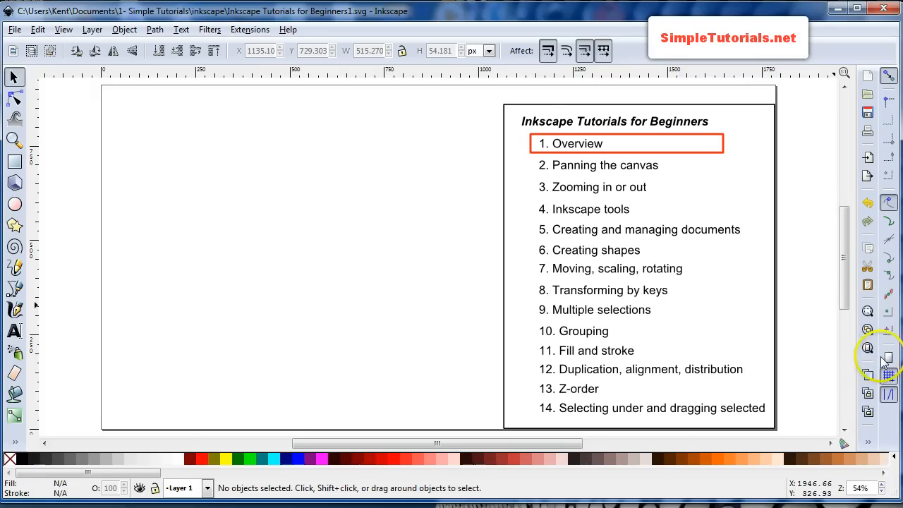
mouse_move(882, 310)
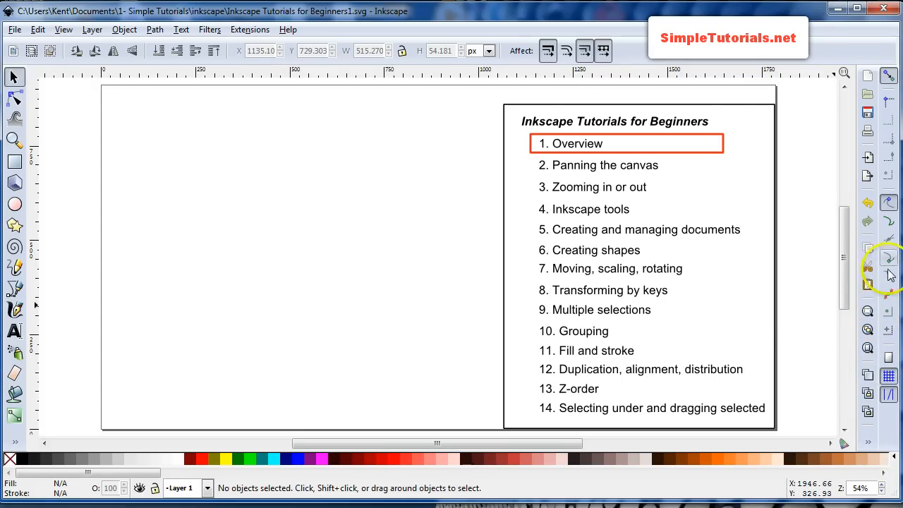
mouse_move(378, 211)
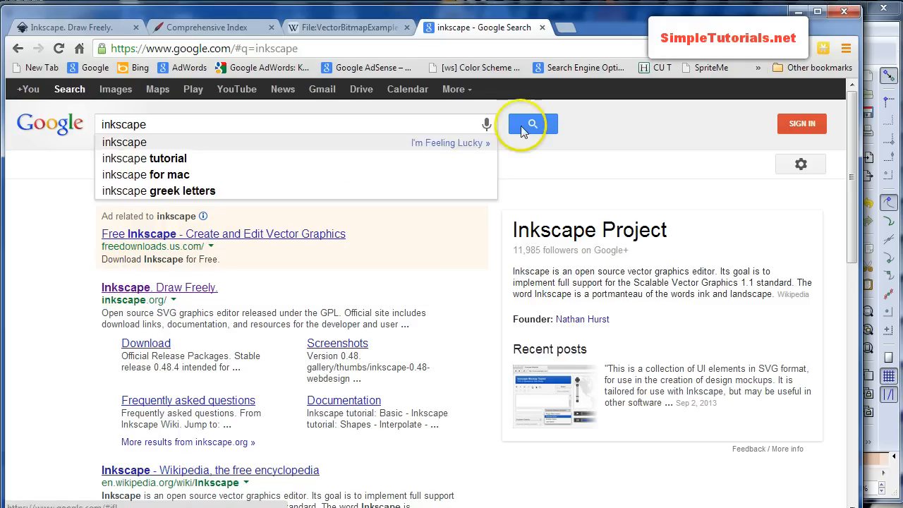
- Search Google for 'inkscape' and load the 'Inkscape. Draw Freely.' result at inkscape.org
click(523, 125)
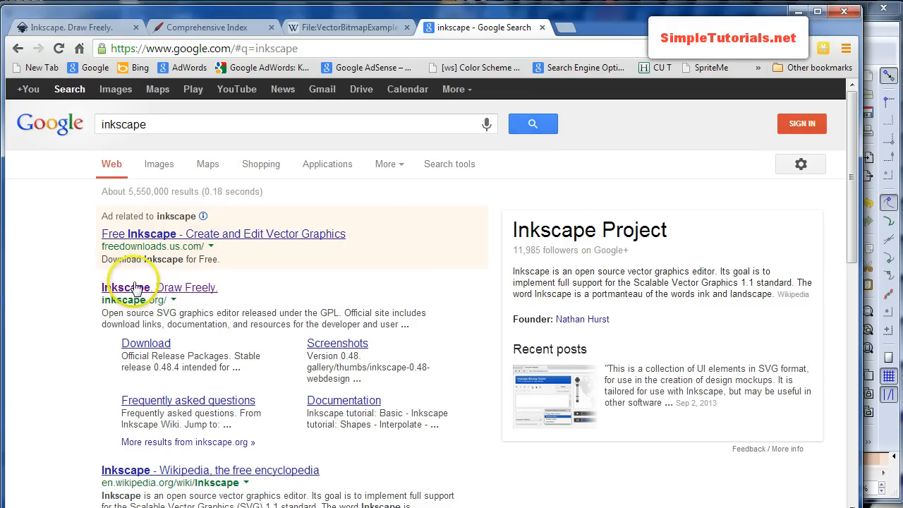
click(132, 288)
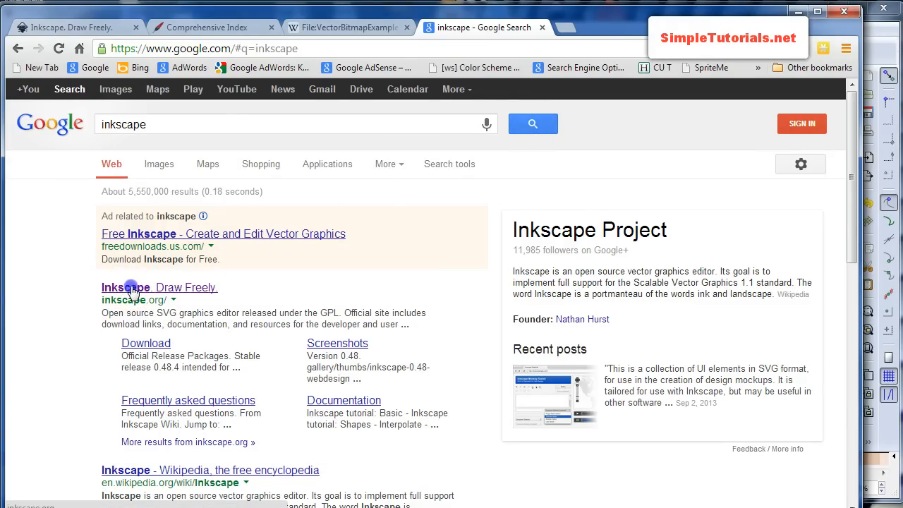
click(130, 288)
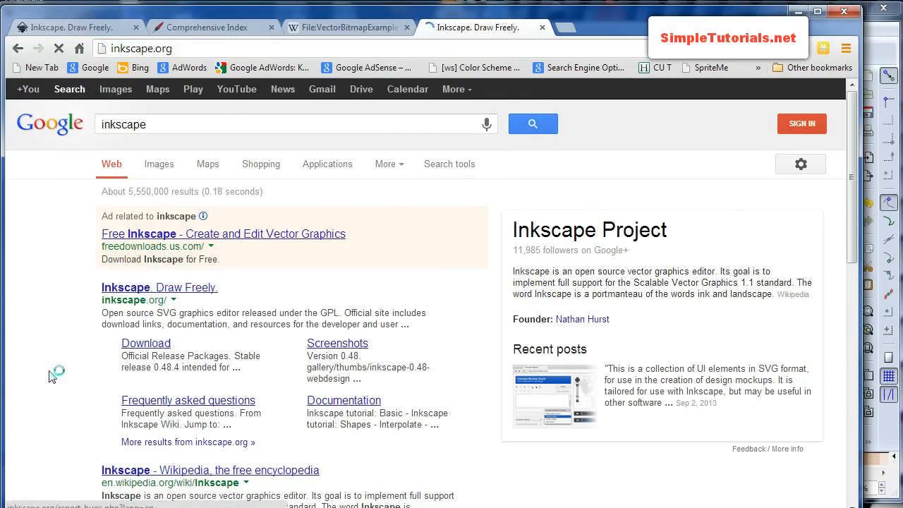
- Browse the inkscape.org Download page's official release and development packages
click(158, 287)
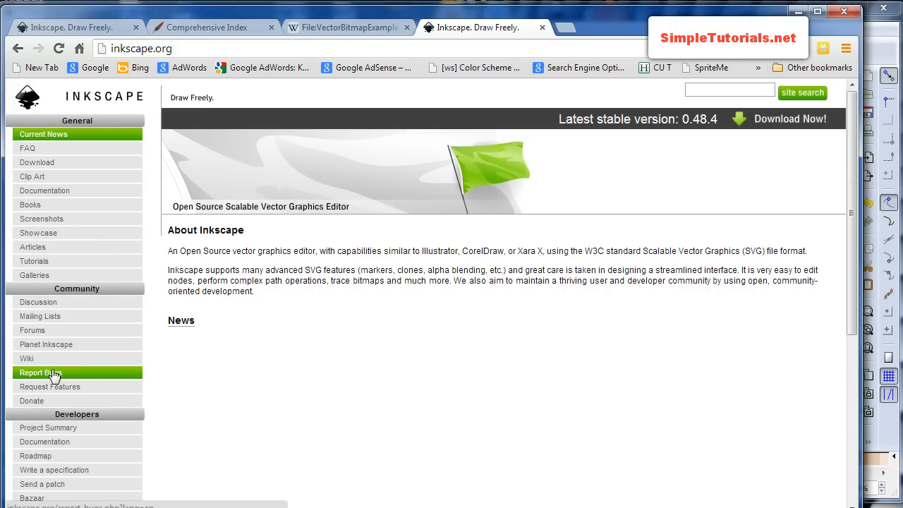
mouse_move(43, 166)
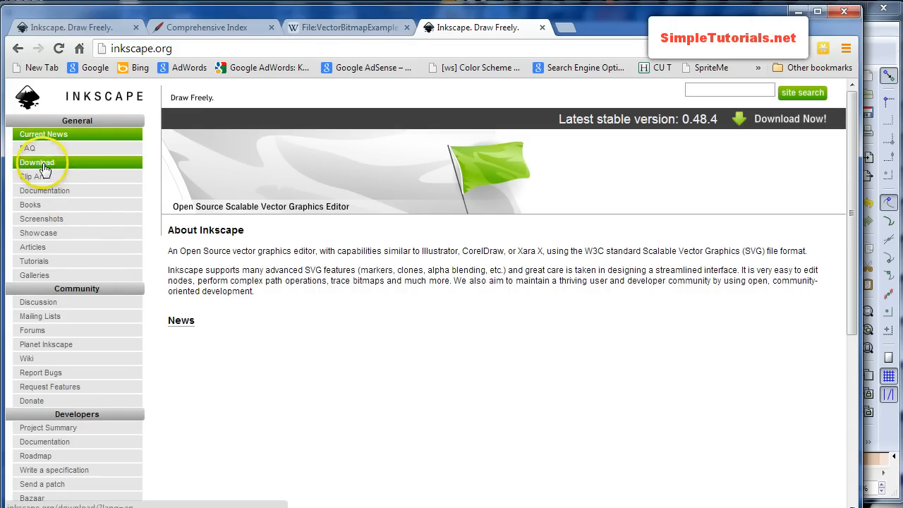
click(36, 163)
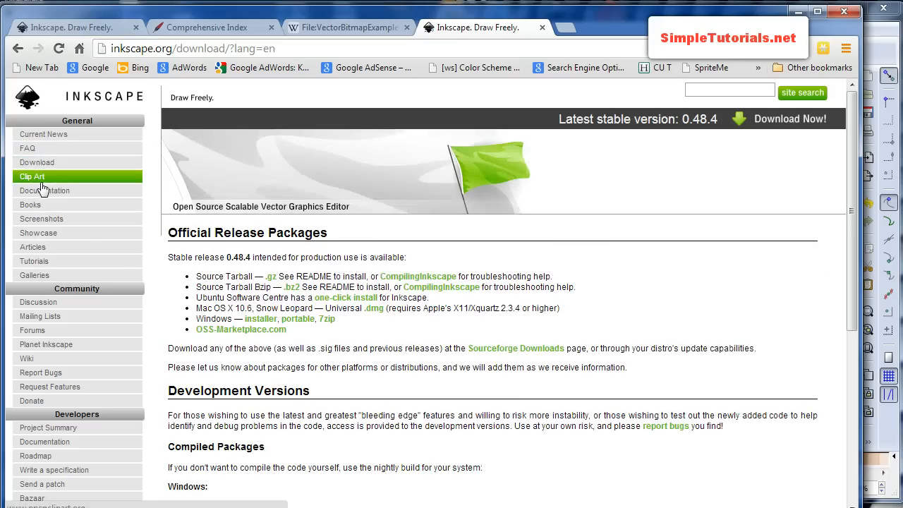
scroll(down, 3)
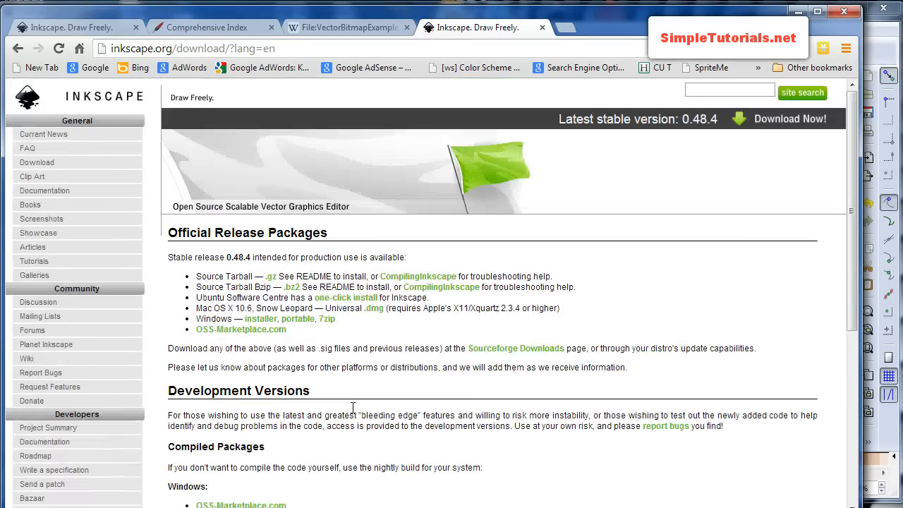
scroll(down, 3)
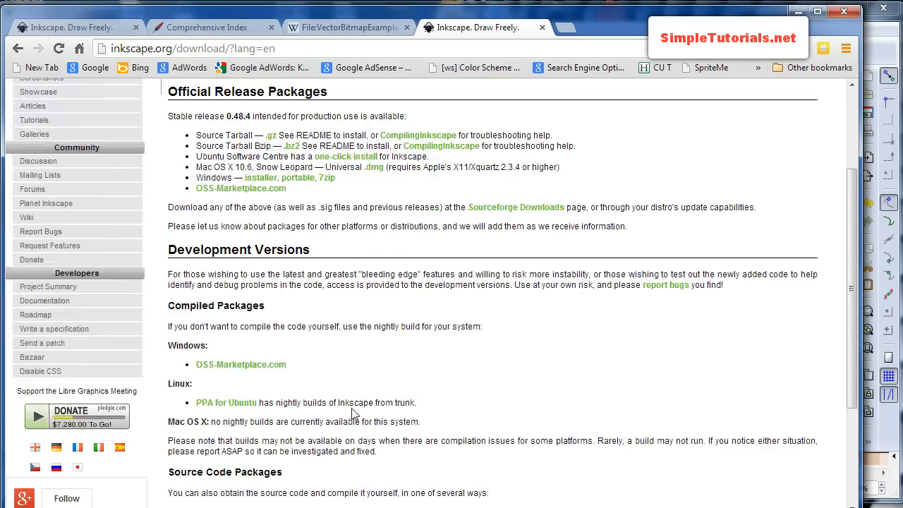
scroll(down, 3)
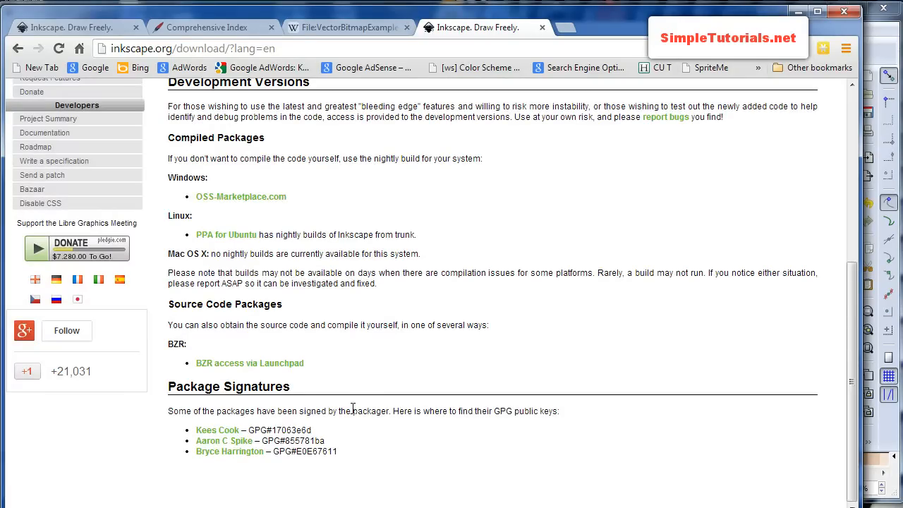
scroll(up, 3)
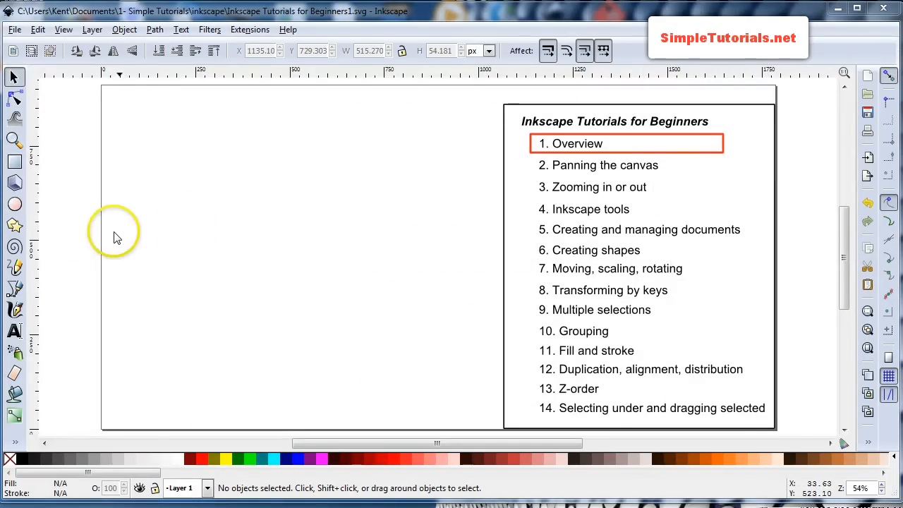
mouse_move(71, 148)
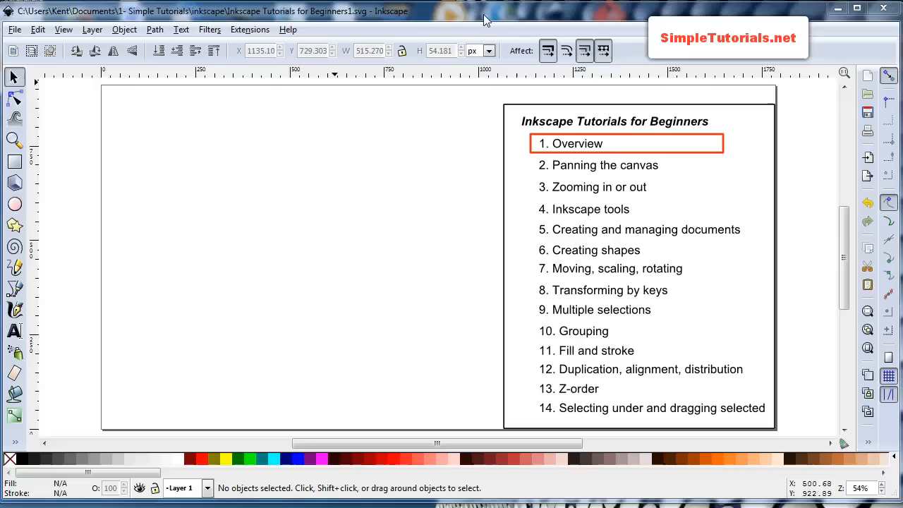
mouse_move(487, 21)
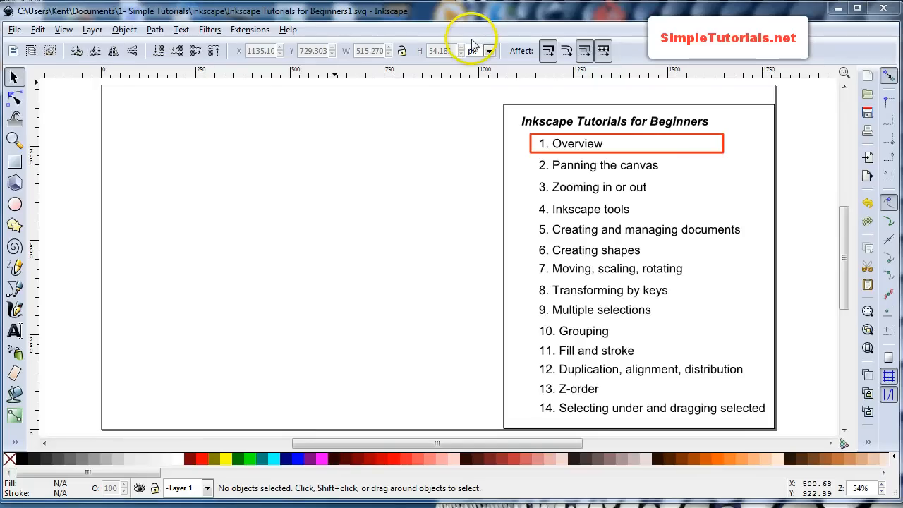
mouse_move(218, 20)
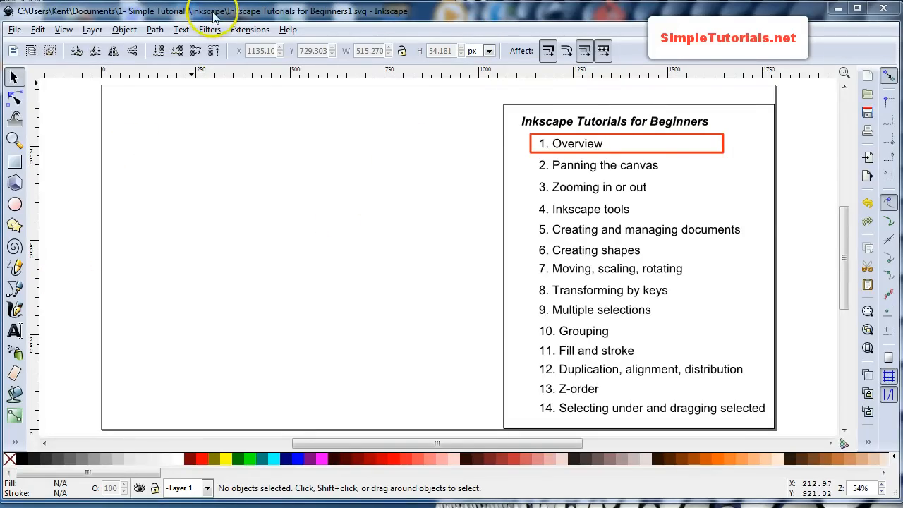
mouse_move(84, 271)
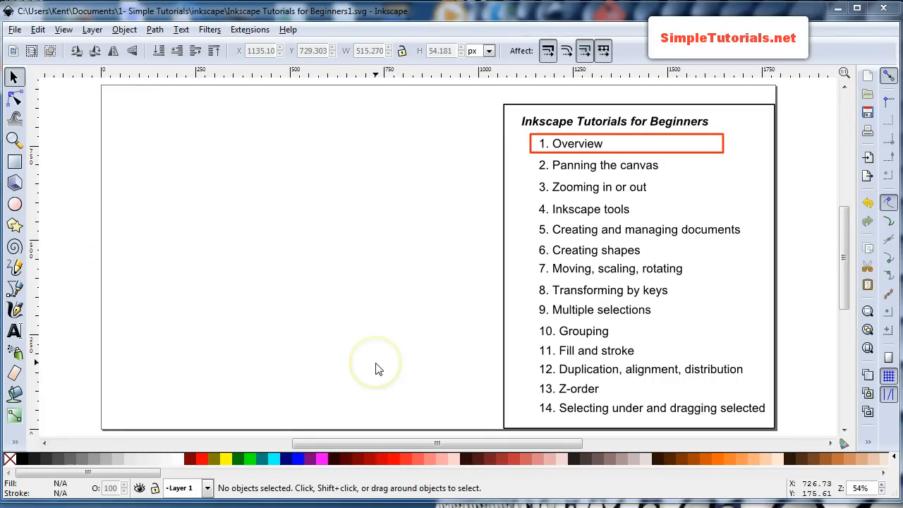
mouse_move(276, 383)
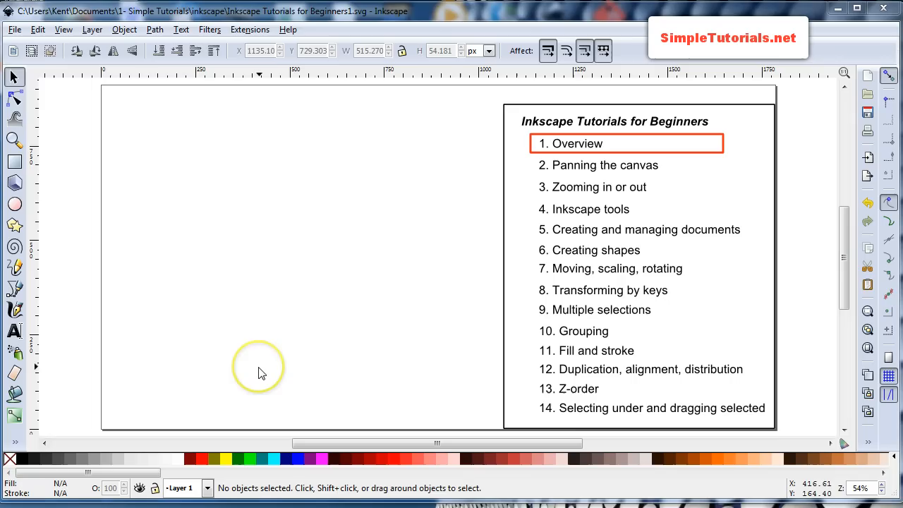
mouse_move(338, 379)
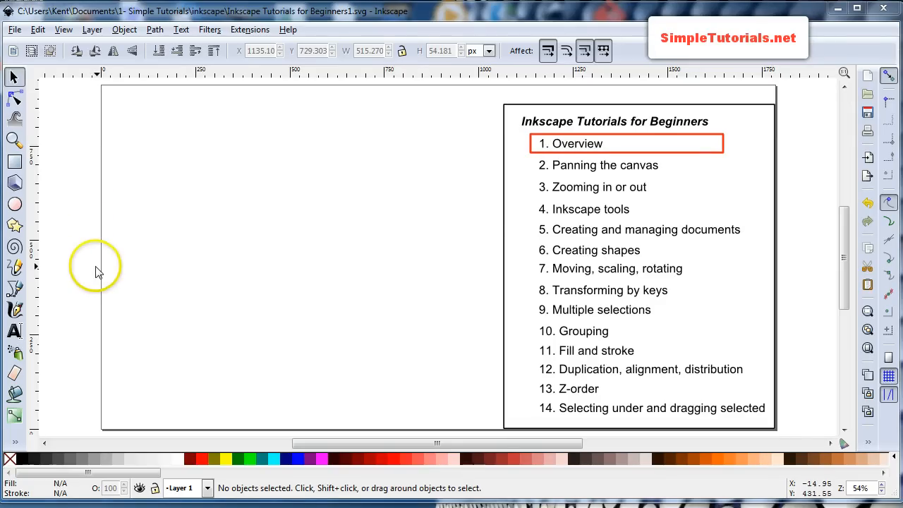
mouse_move(111, 279)
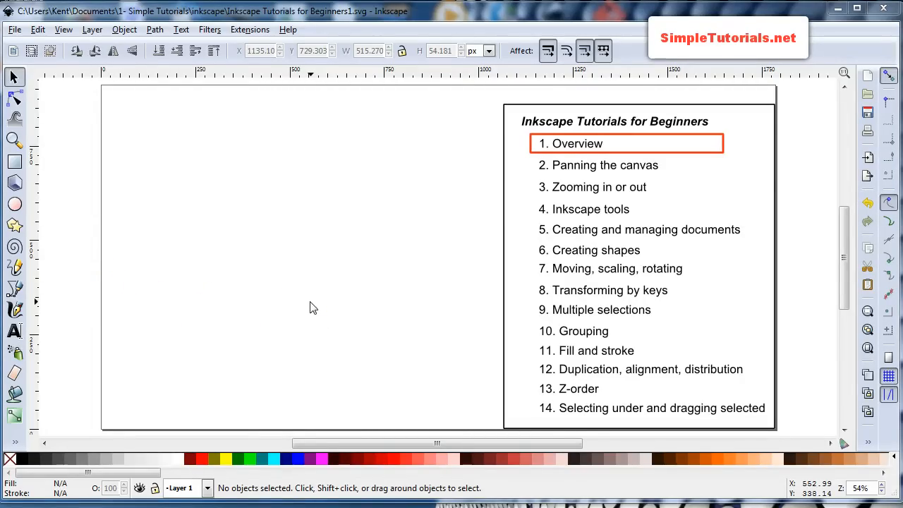
mouse_move(310, 309)
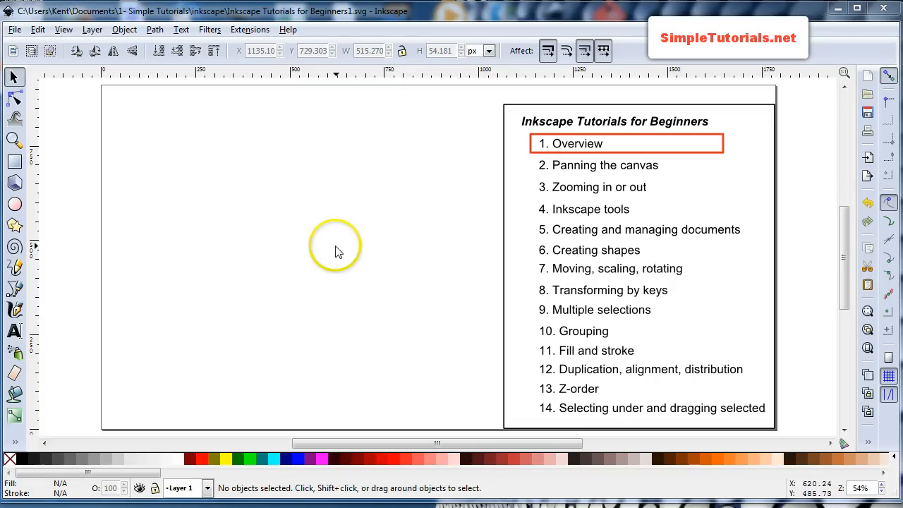
mouse_move(353, 359)
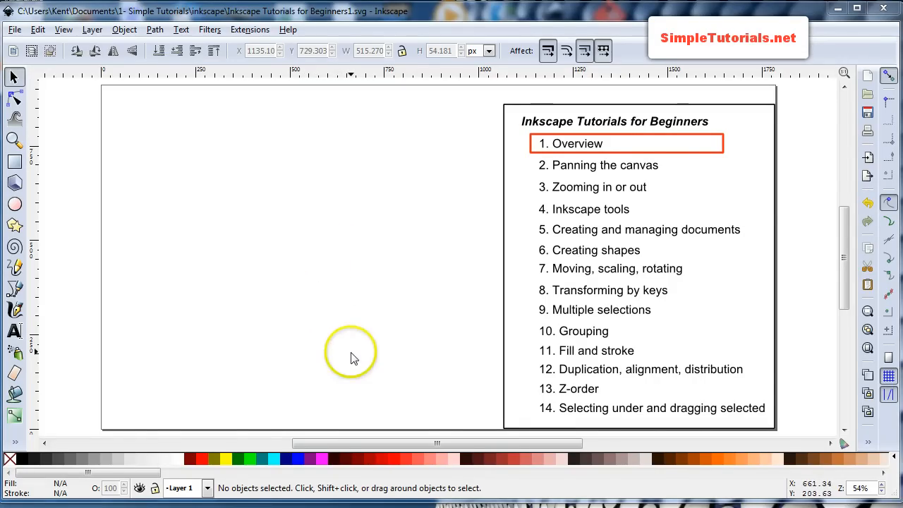